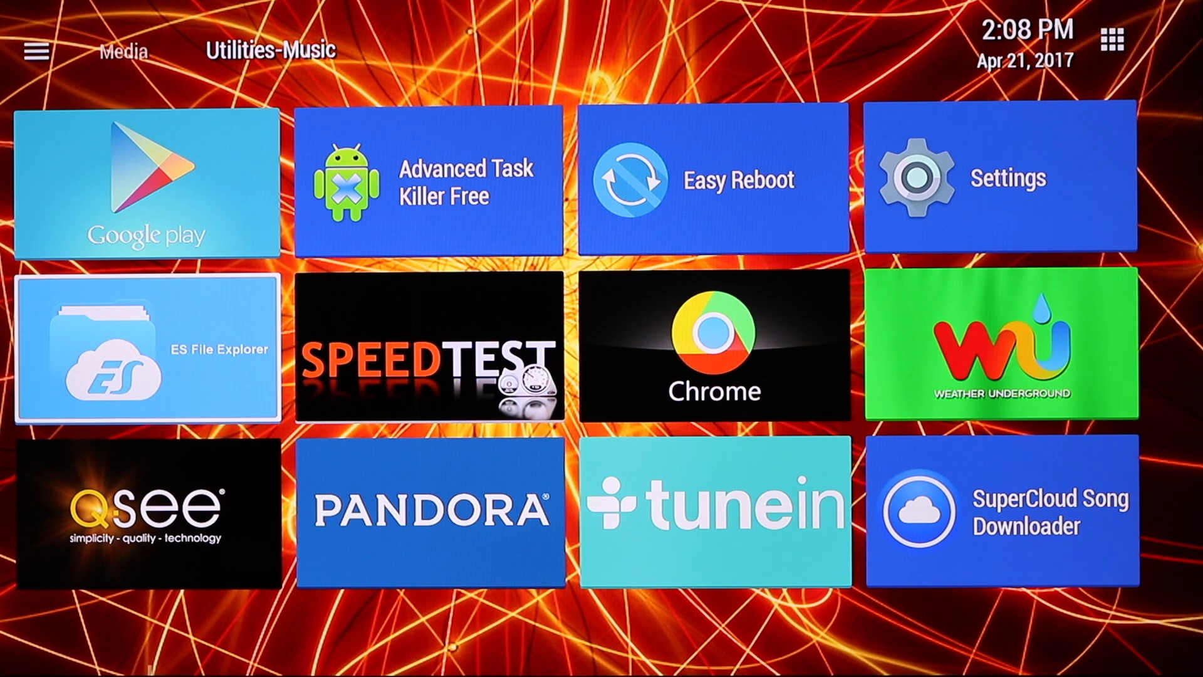
Launch ES File Explorer from the launcher to show its Home screen with internal storage usage
{"action": "left_click", "coordinate": [146, 350]}
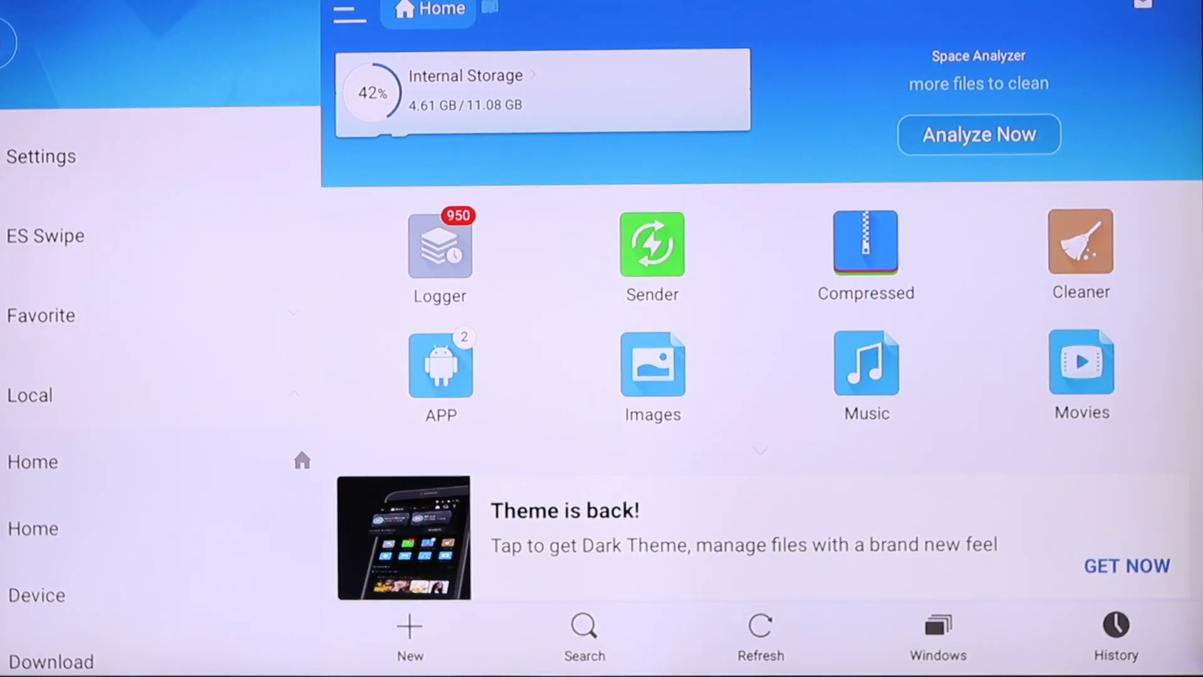